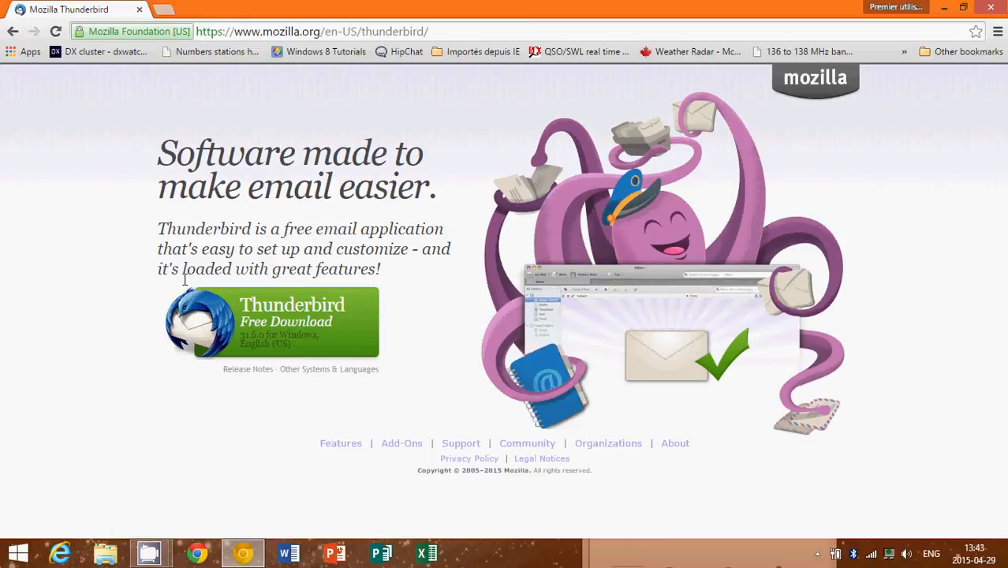
pyautogui.moveTo(280, 335)
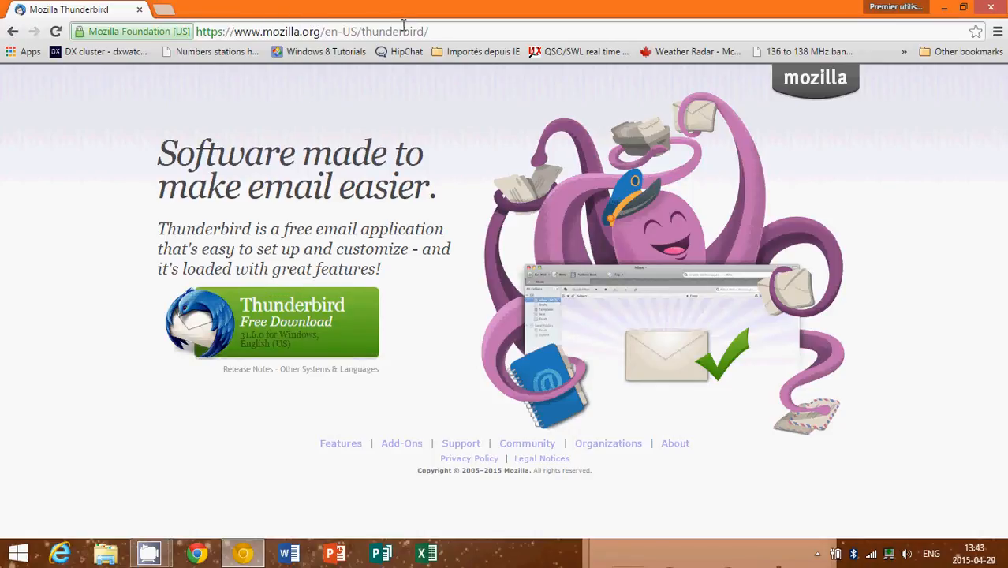
# Download the Thunderbird Windows installer from the Mozilla page and run it from the download bar.
pyautogui.click(312, 32)
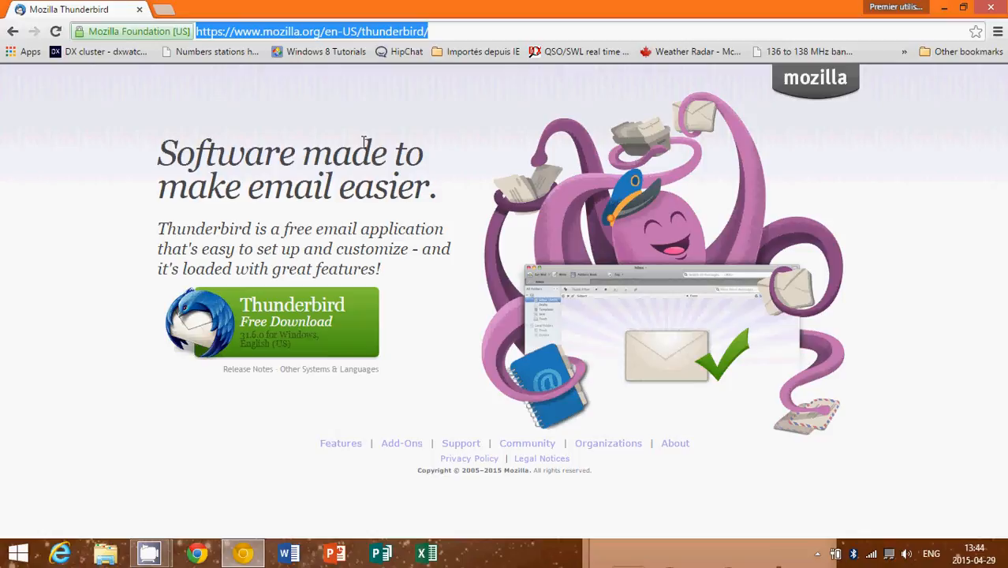
pyautogui.moveTo(336, 275)
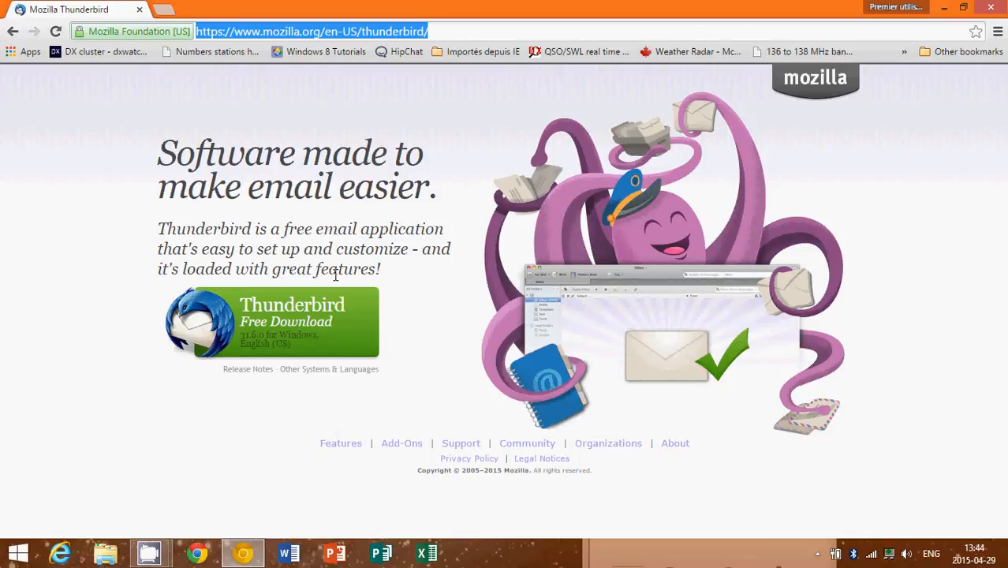
pyautogui.click(501, 31)
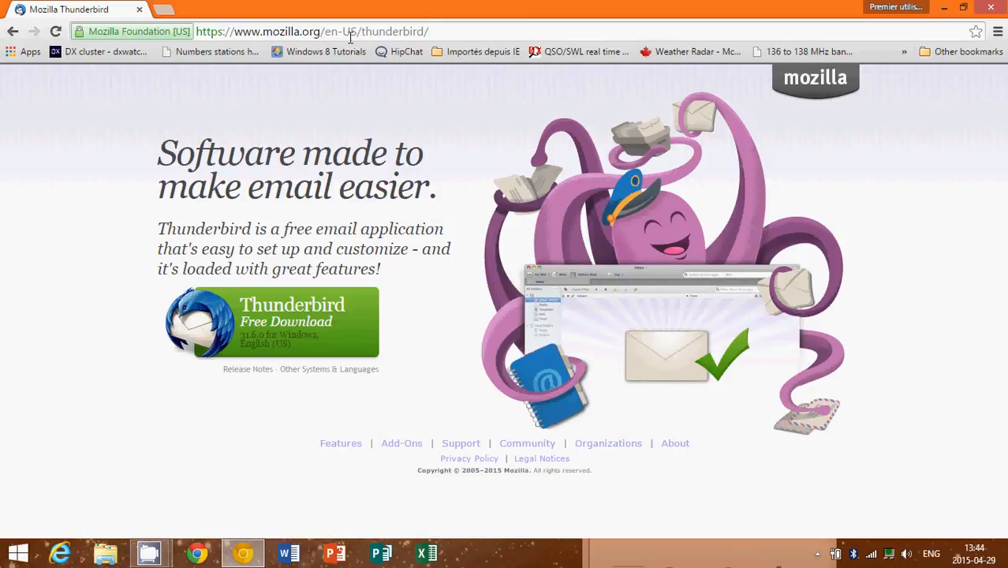
pyautogui.moveTo(219, 183)
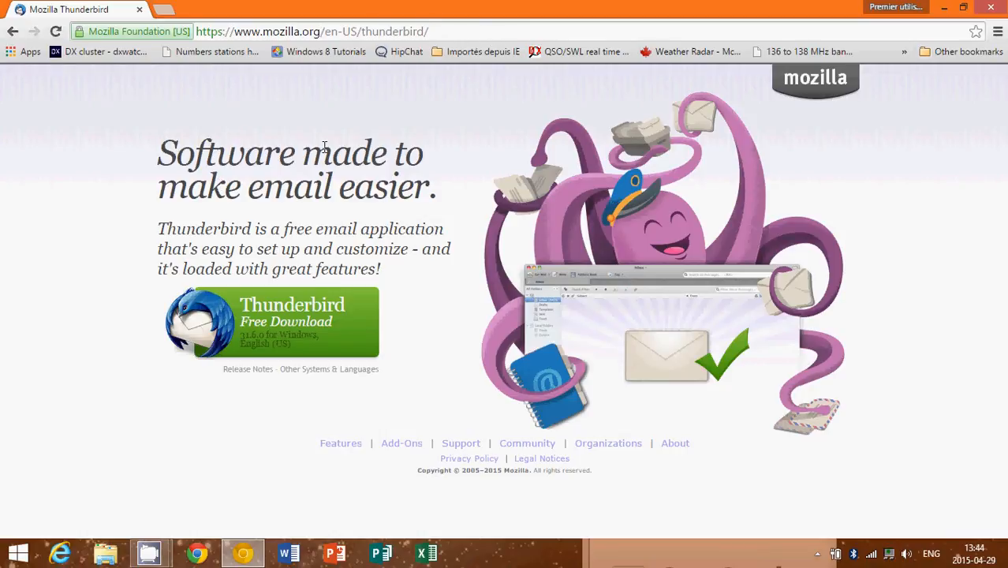
pyautogui.moveTo(320, 298)
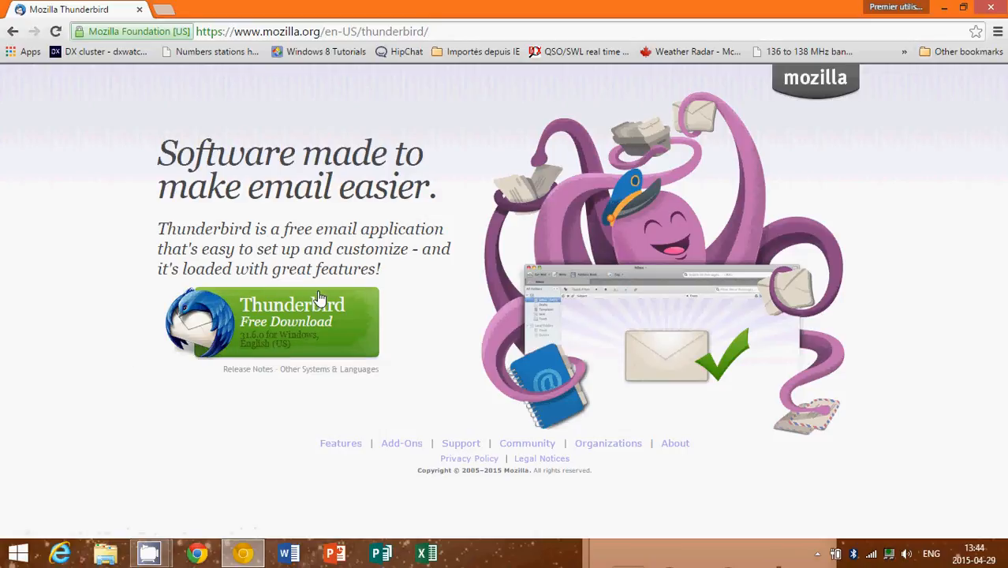
pyautogui.moveTo(292, 347)
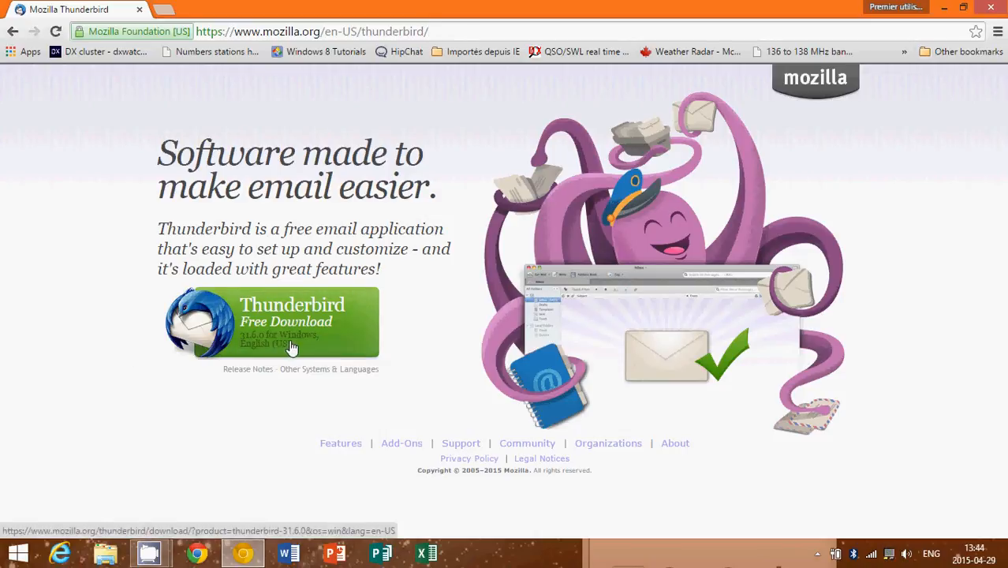
pyautogui.click(292, 322)
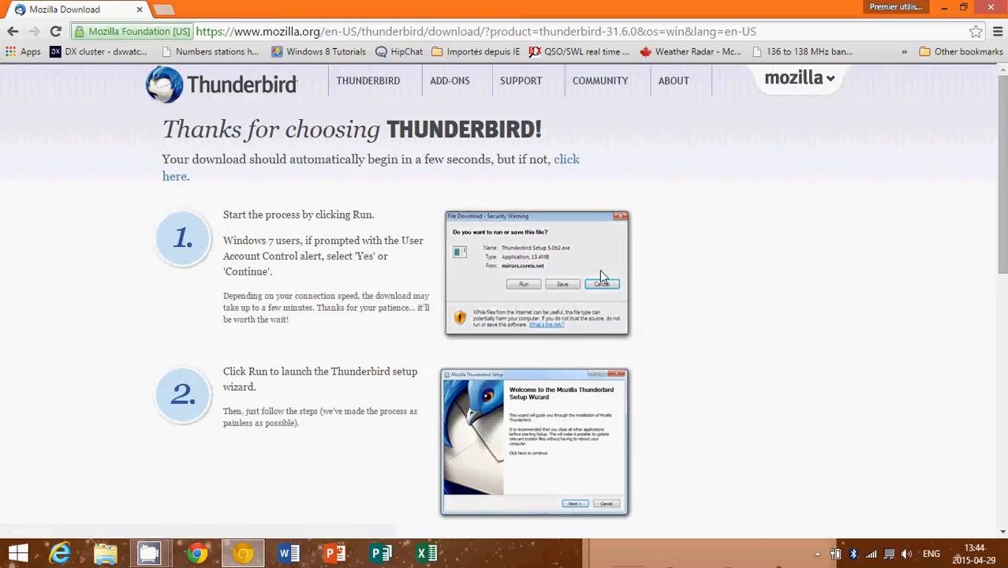
pyautogui.moveTo(261, 248)
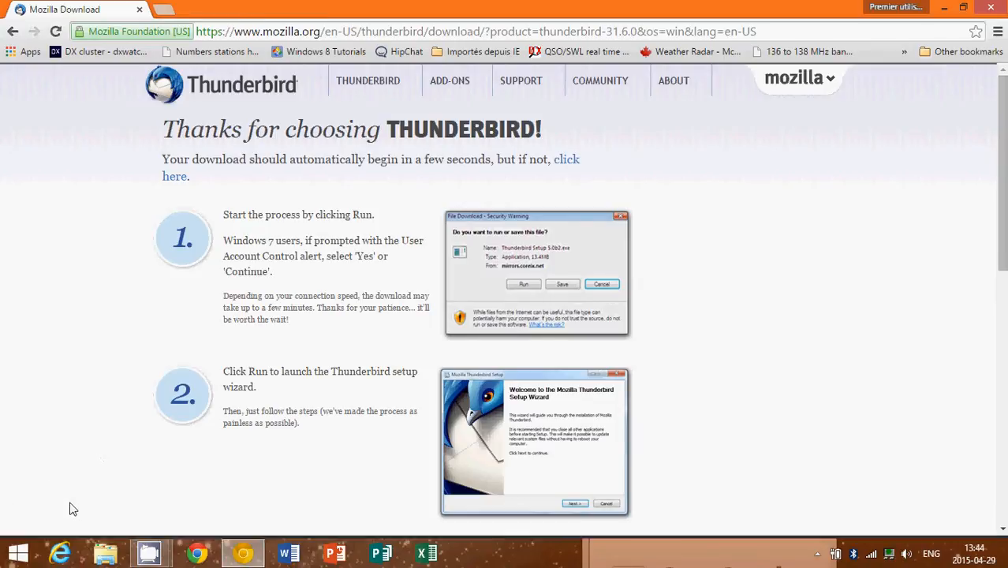
pyautogui.click(523, 284)
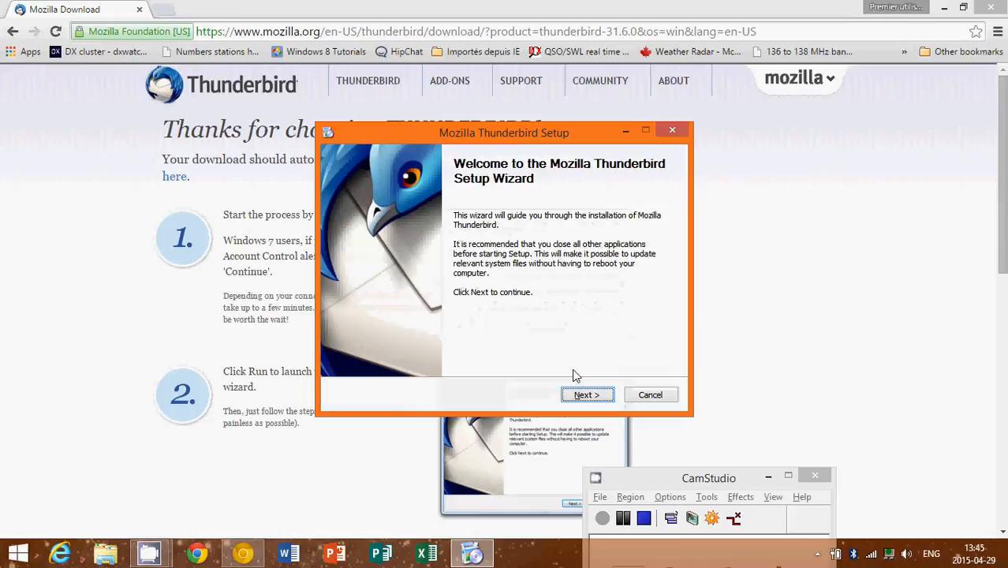
# Advance past the welcome page, keeping Standard setup and Thunderbird as default mail application.
pyautogui.click(588, 394)
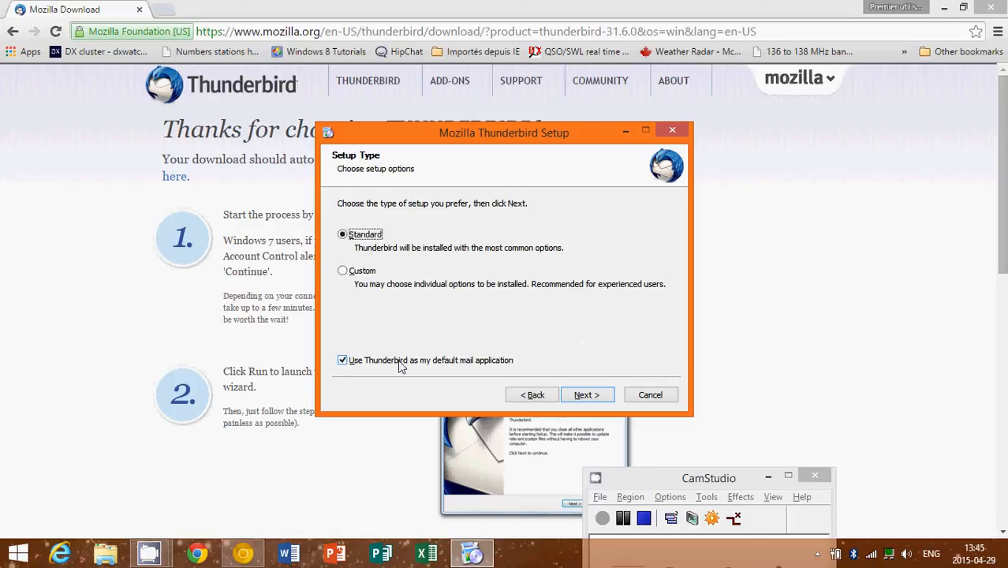
pyautogui.moveTo(621, 348)
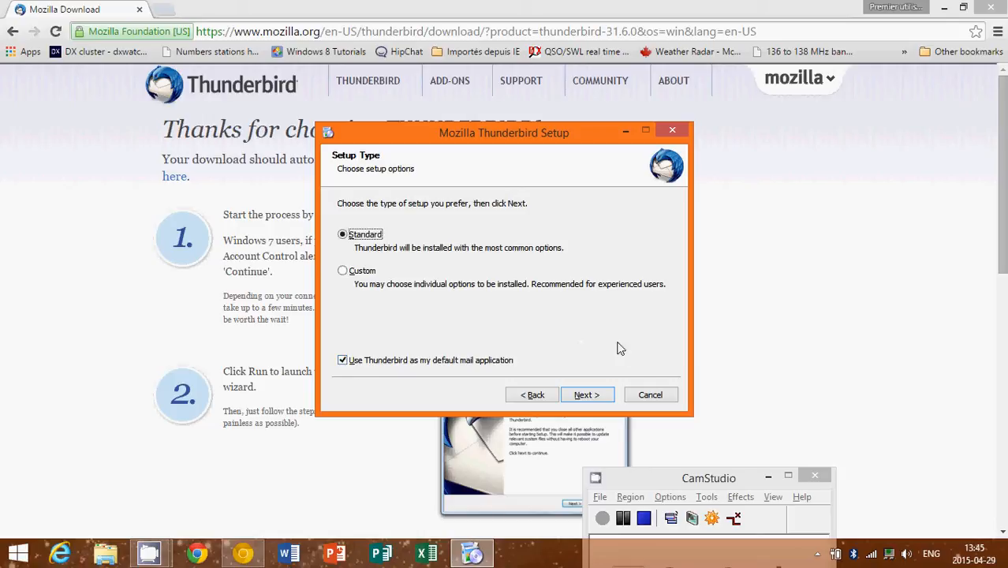
pyautogui.click(587, 395)
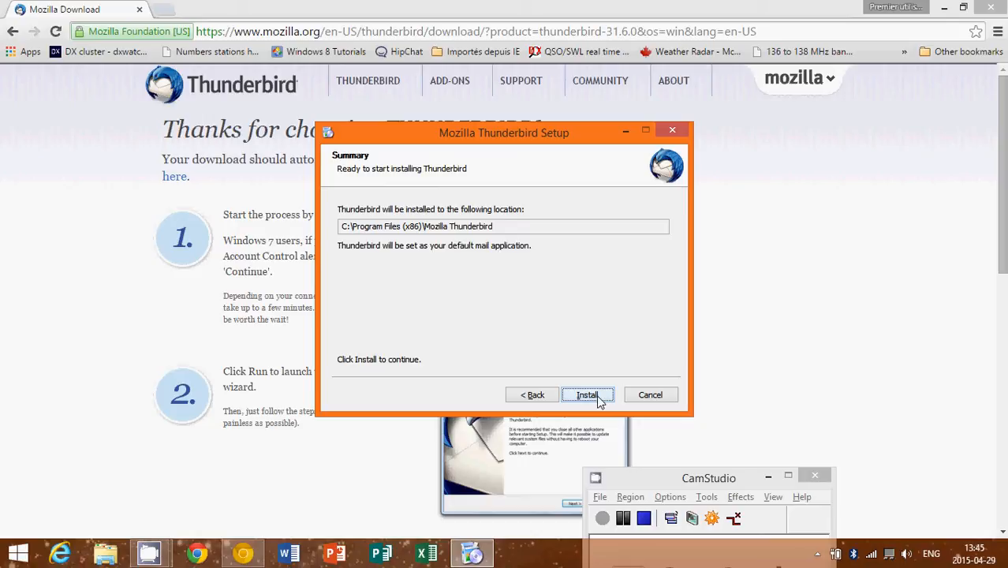
# Install Thunderbird and finish the wizard with 'Launch Mozilla Thunderbird now' checked.
pyautogui.click(587, 395)
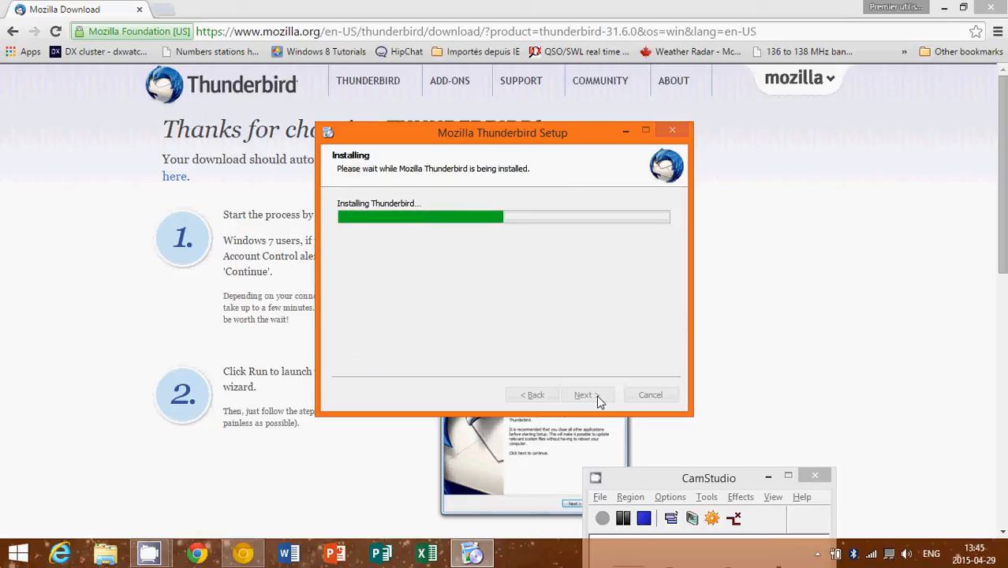
pyautogui.moveTo(813, 306)
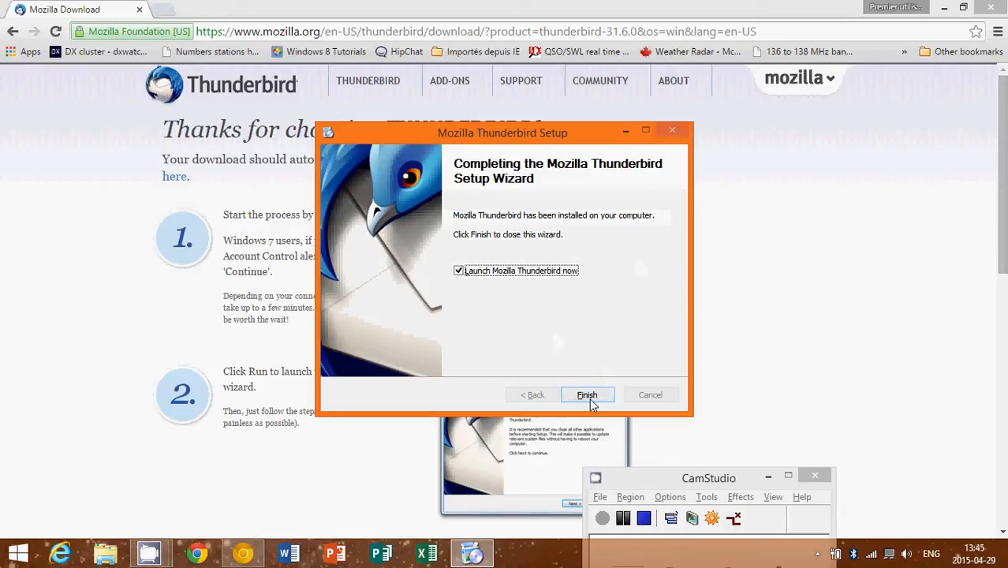
pyautogui.click(587, 394)
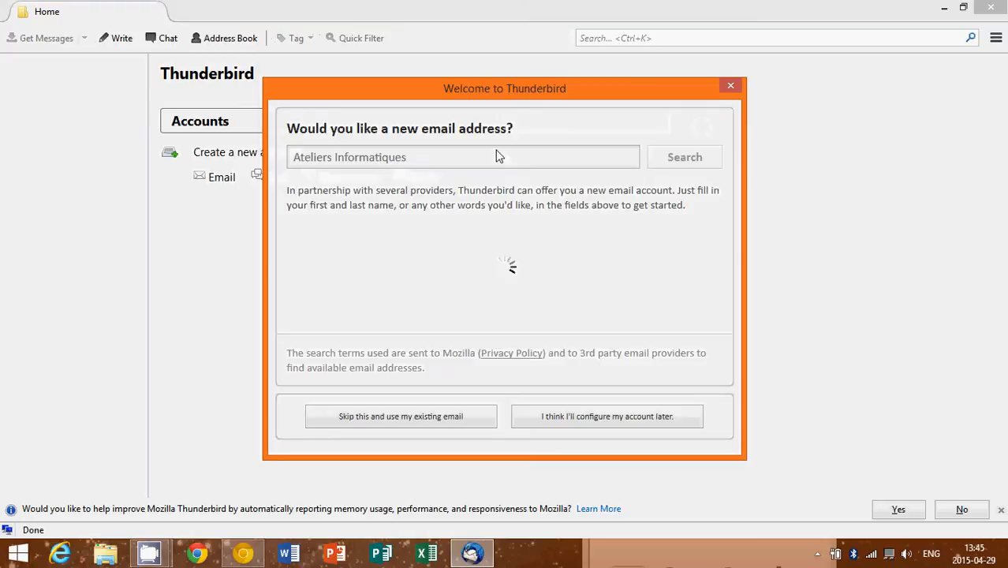
pyautogui.click(684, 156)
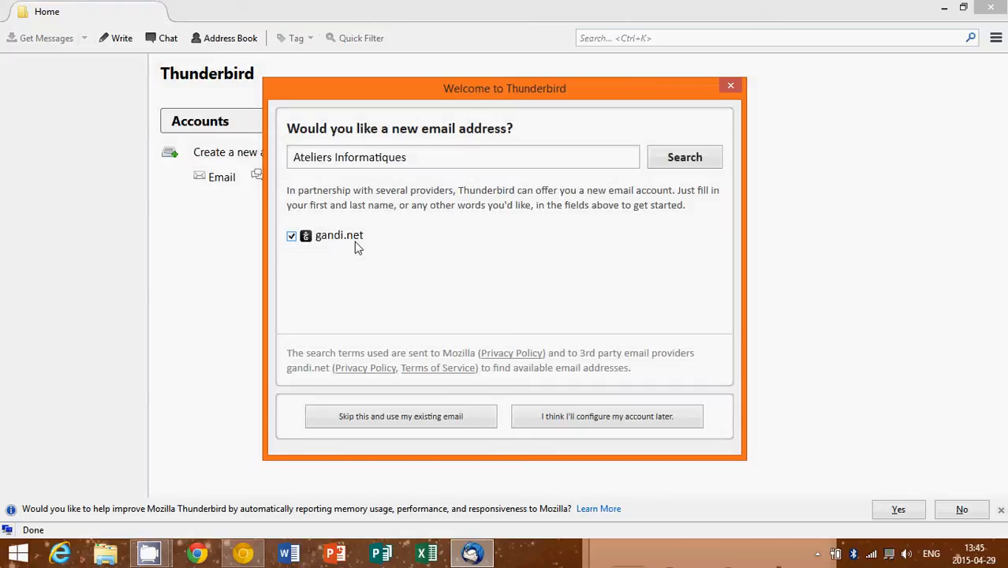
pyautogui.moveTo(544, 298)
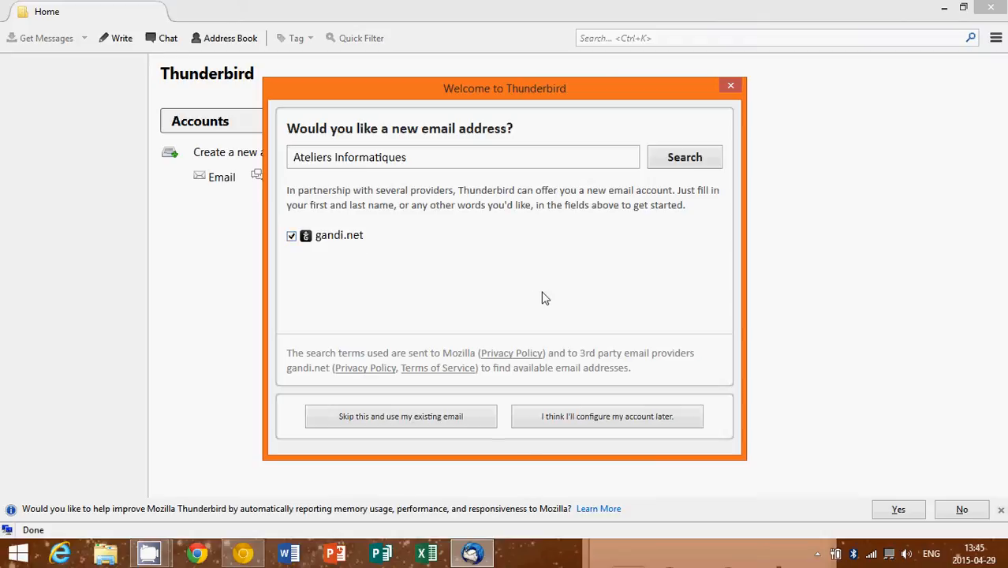
pyautogui.moveTo(480, 237)
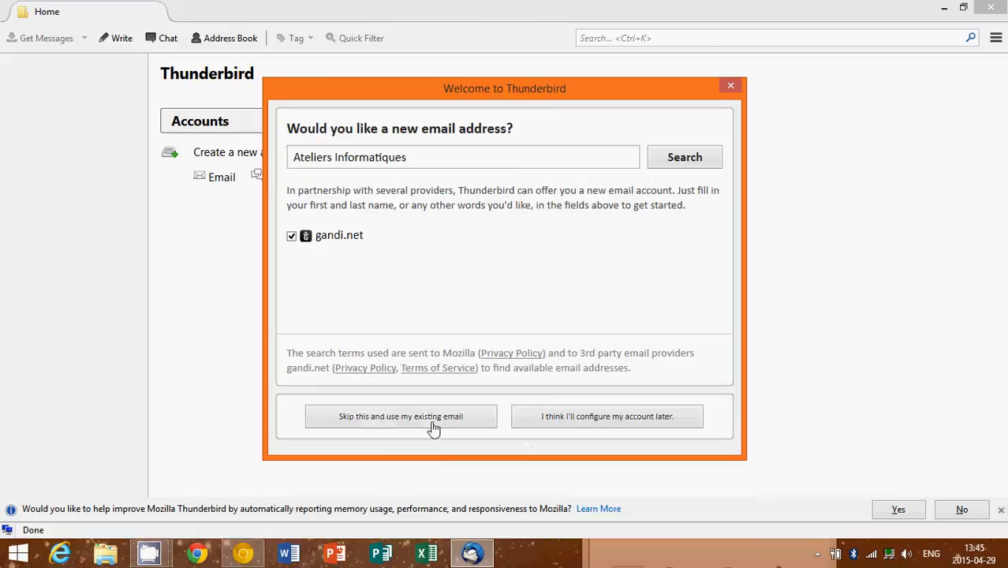
pyautogui.moveTo(583, 417)
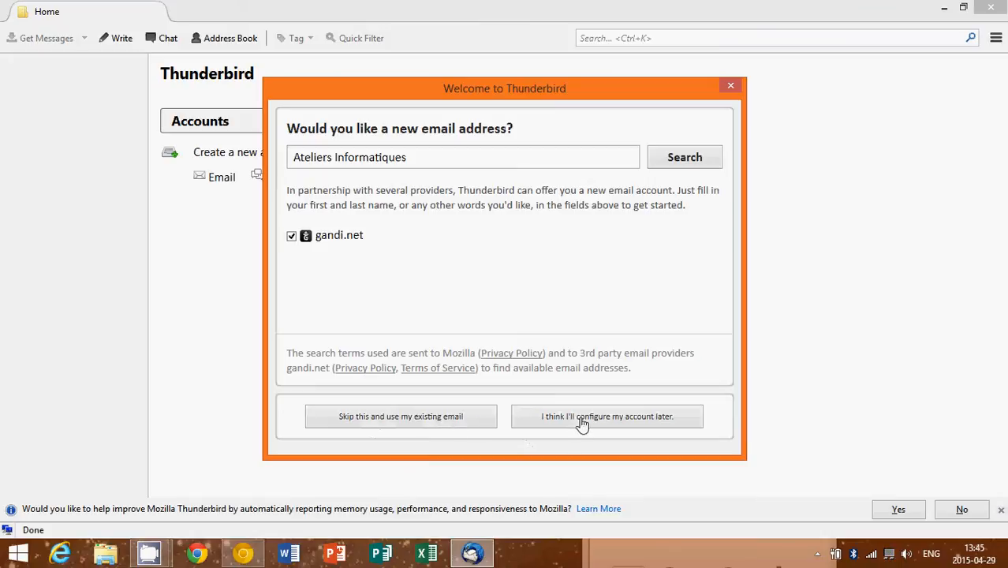
pyautogui.moveTo(627, 425)
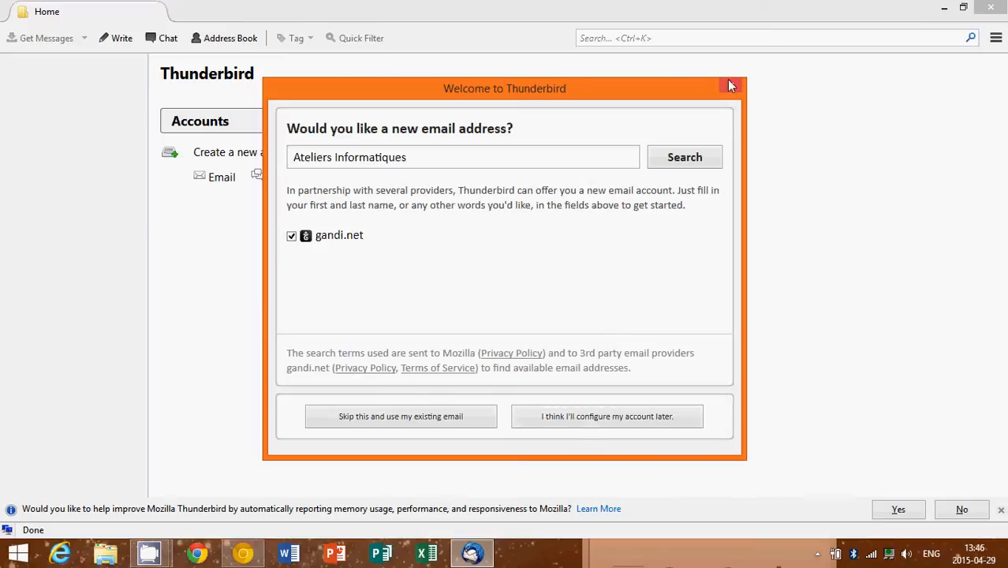
# Close the new email address offer and reopen it from the Home screen's new account option.
pyautogui.click(728, 85)
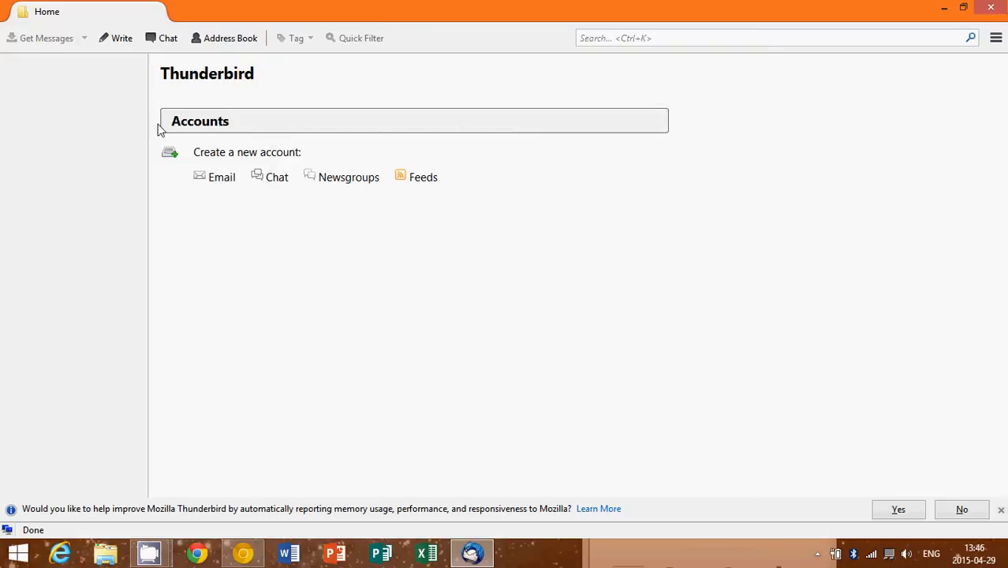
pyautogui.moveTo(192, 67)
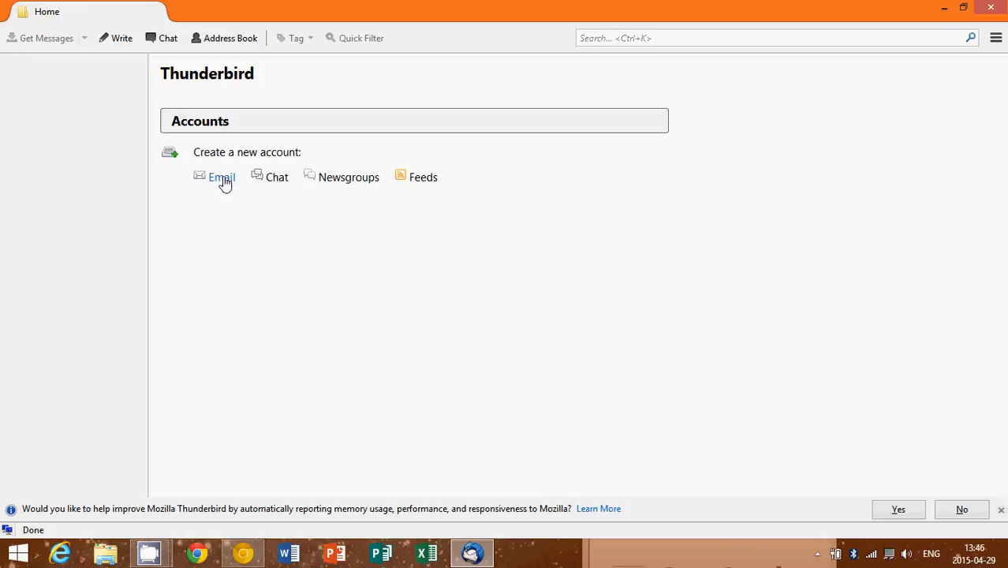
pyautogui.click(221, 177)
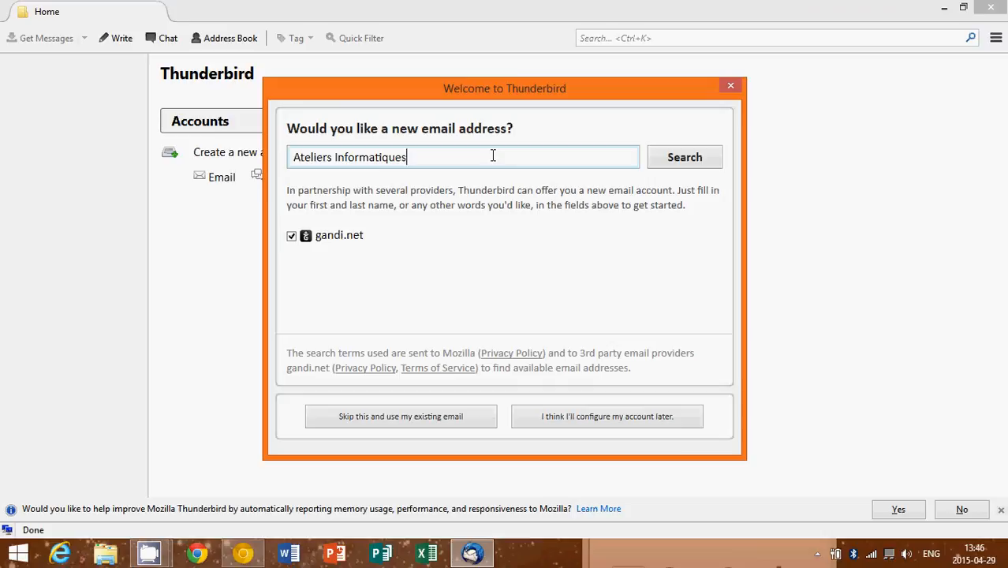
pyautogui.moveTo(432, 342)
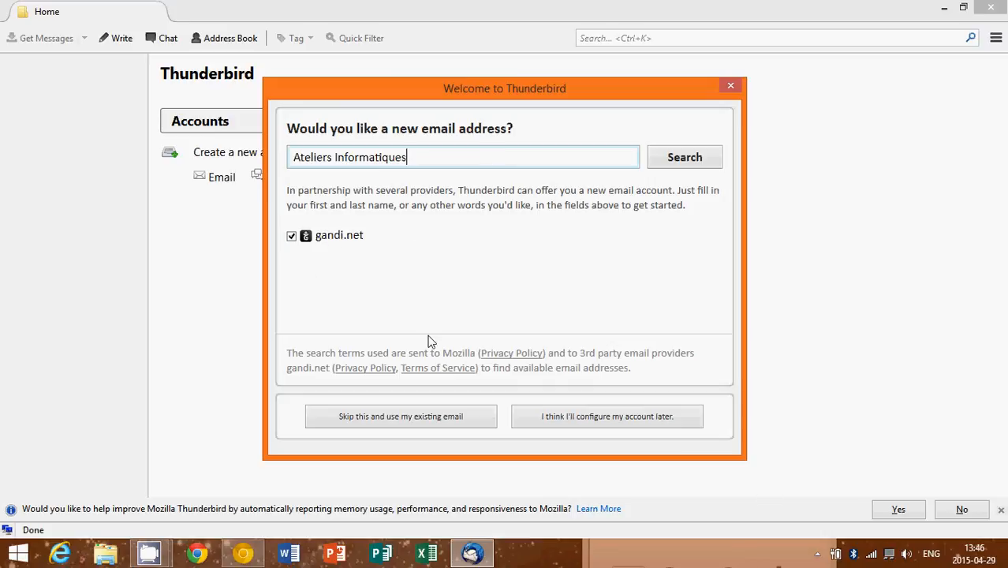
pyautogui.moveTo(394, 424)
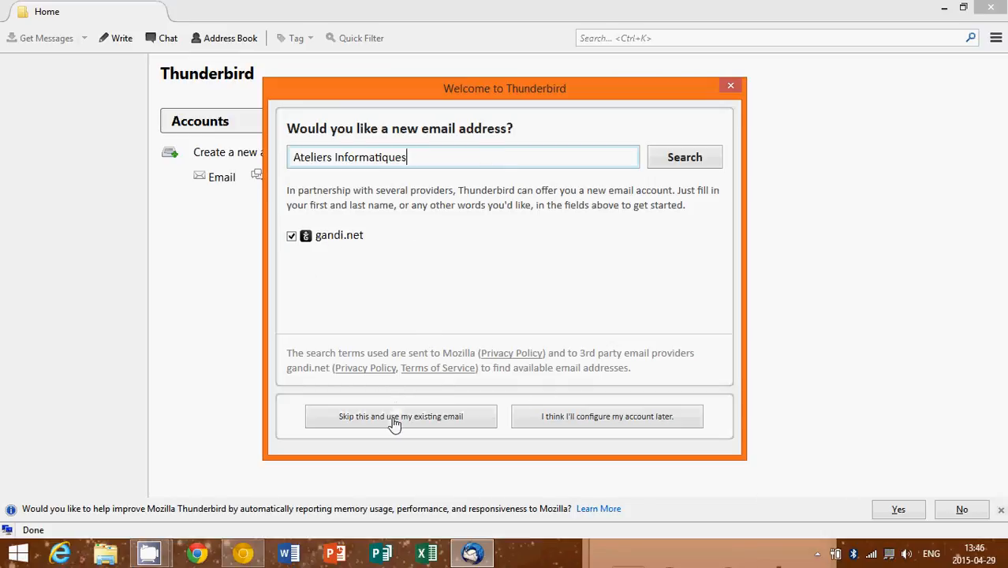
# Choose 'use my existing email' and look over the Mail Account Setup form for Ateliers Informatiques.
pyautogui.click(400, 416)
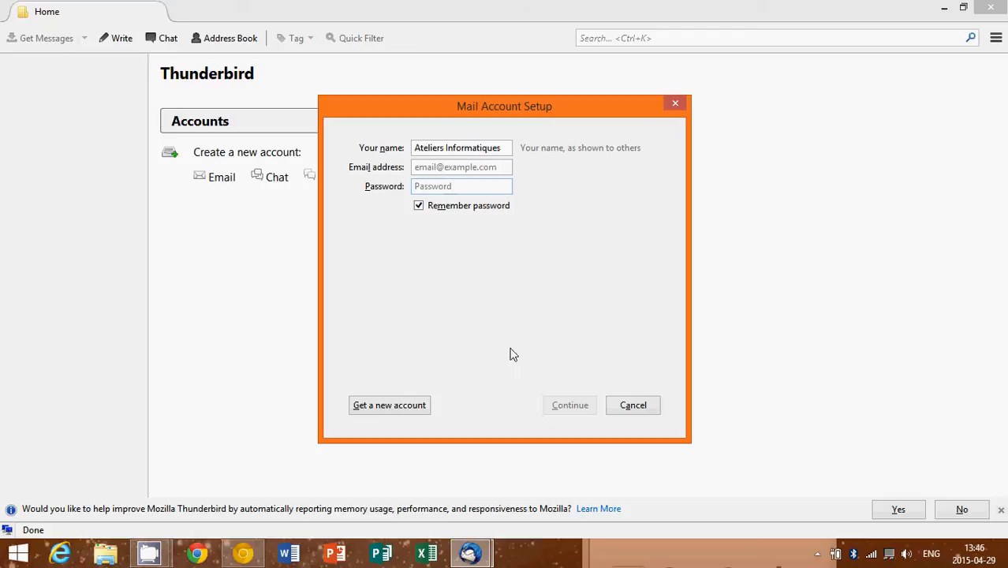
pyautogui.moveTo(658, 384)
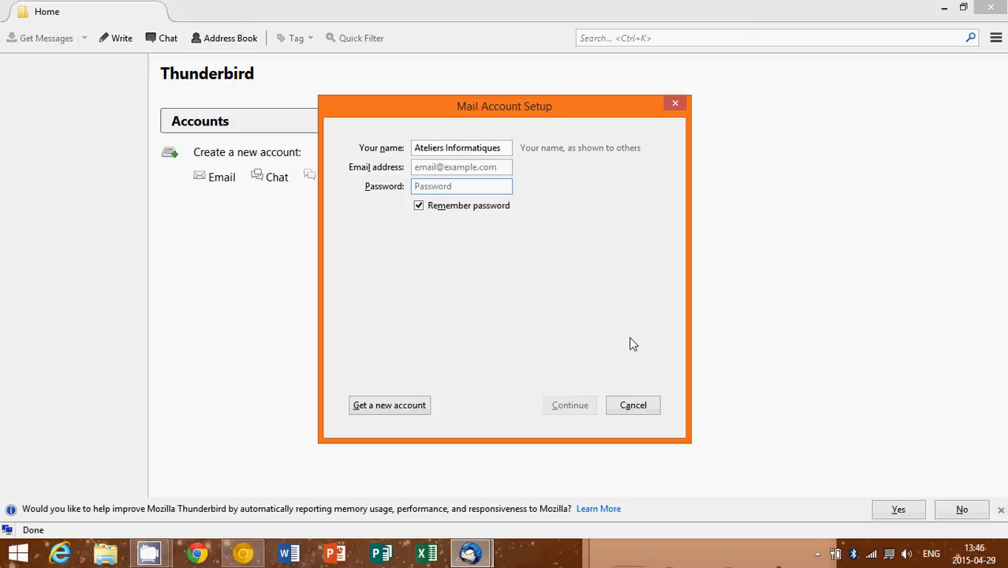
pyautogui.click(461, 186)
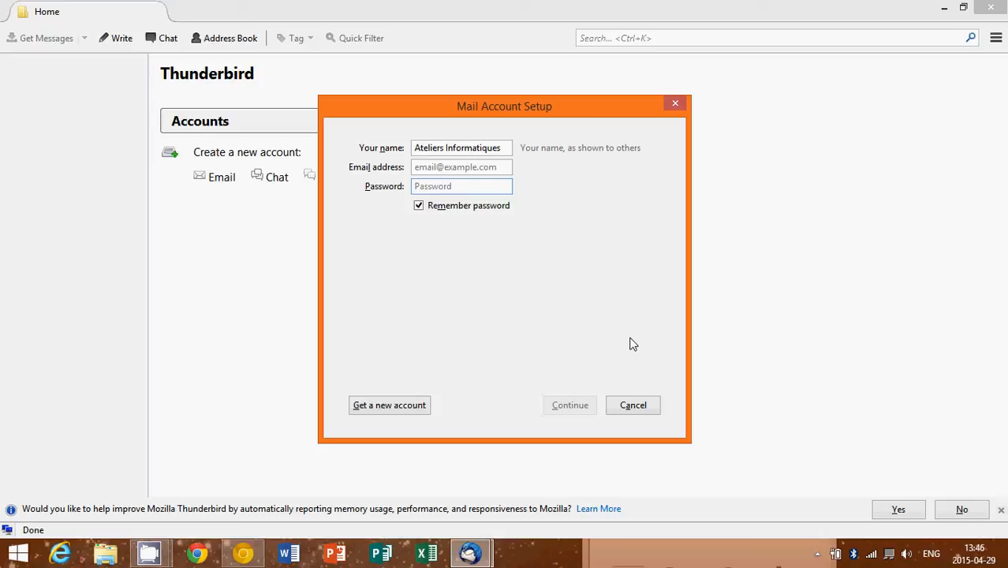
pyautogui.click(462, 186)
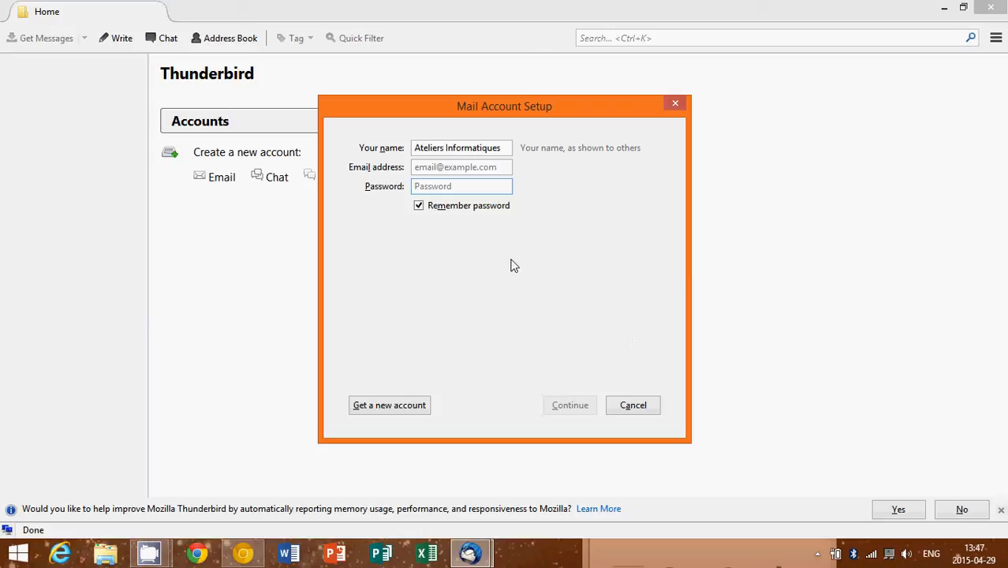
pyautogui.moveTo(515, 235)
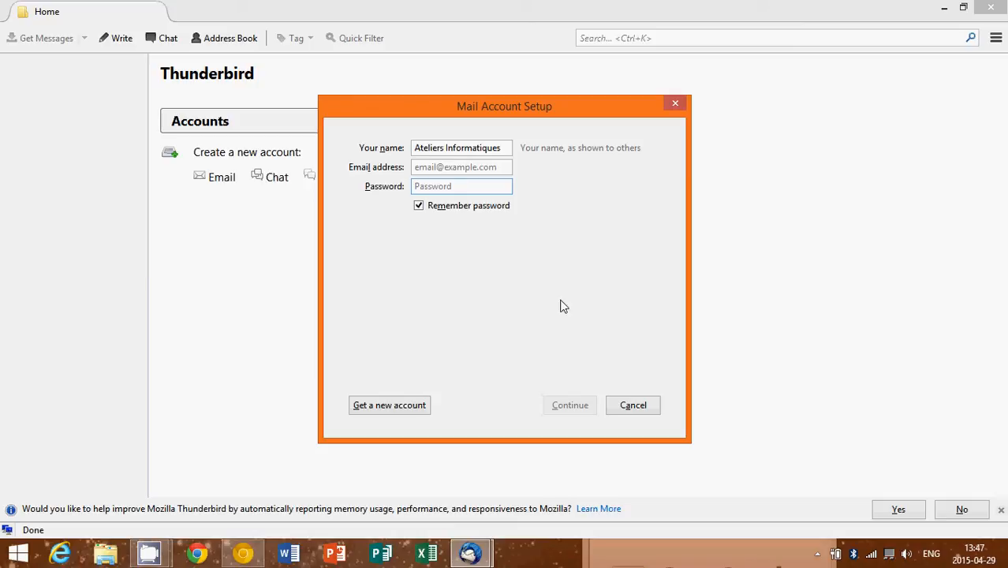
pyautogui.click(462, 186)
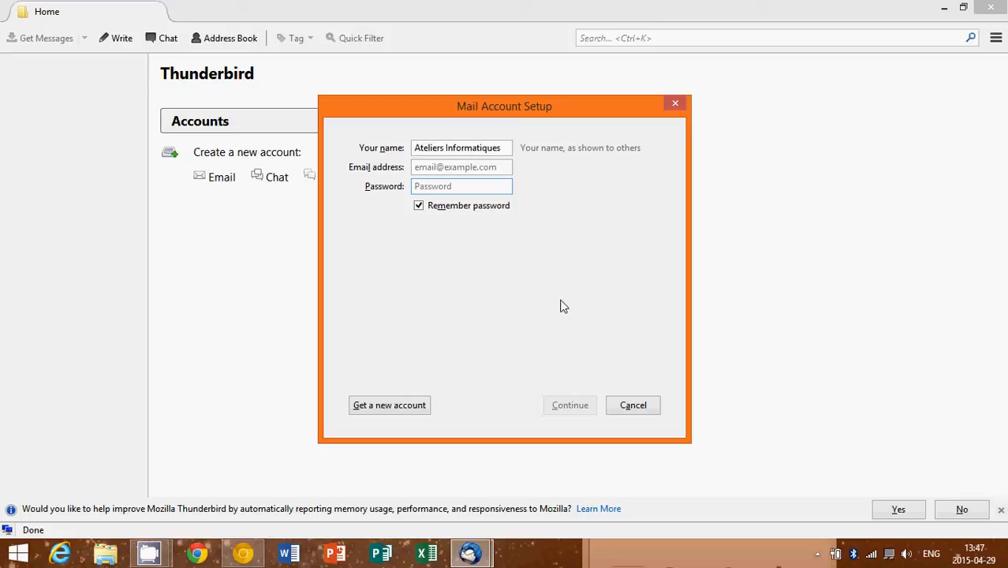
pyautogui.click(461, 186)
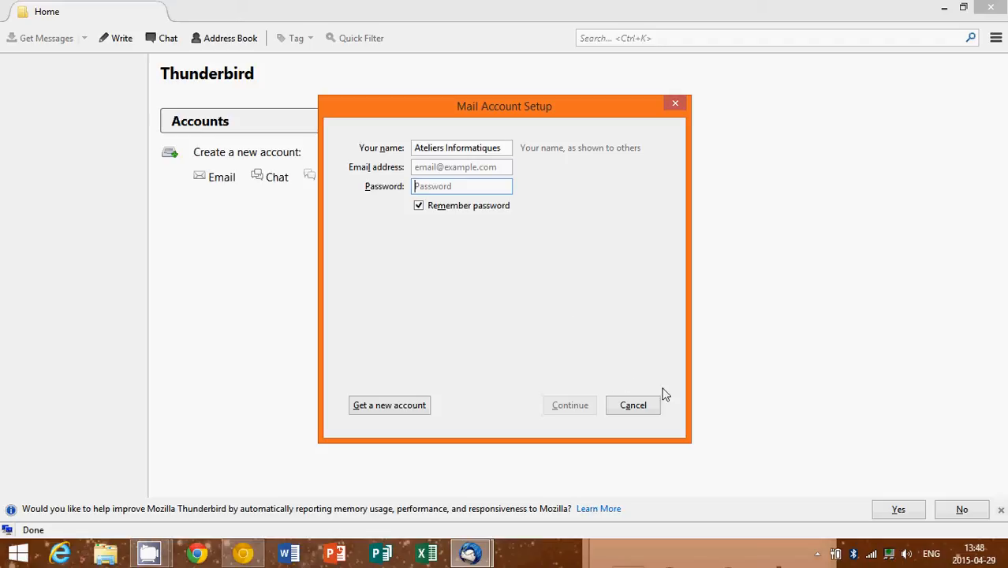
# Cancel the Mail Account Setup dialog to return to the Home screen.
pyautogui.click(632, 405)
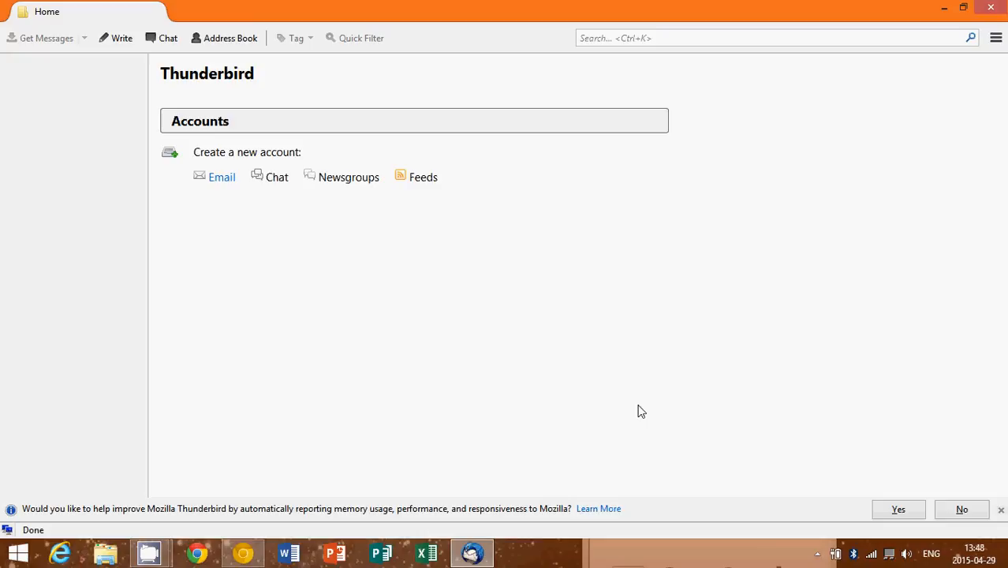
pyautogui.moveTo(213, 232)
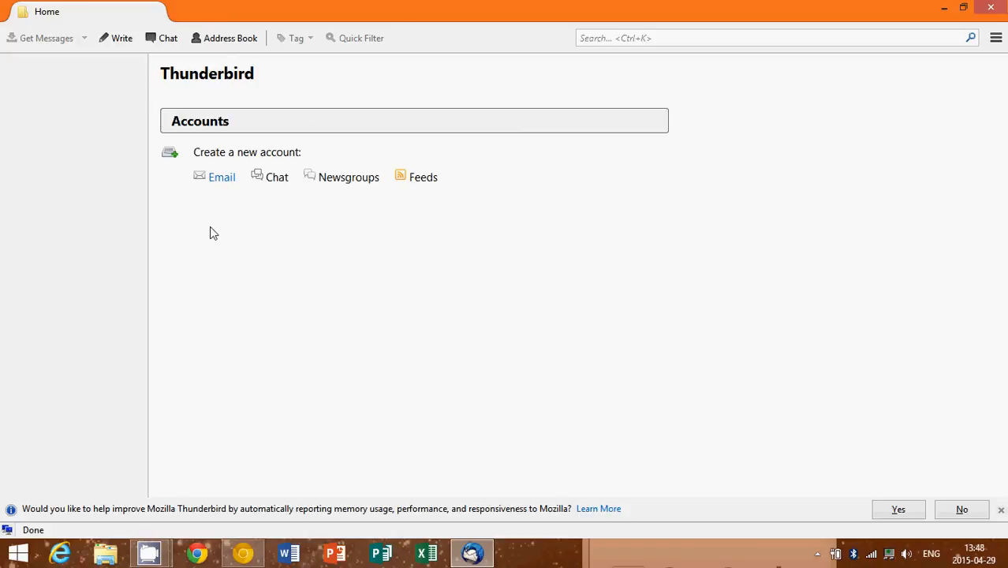
pyautogui.moveTo(718, 338)
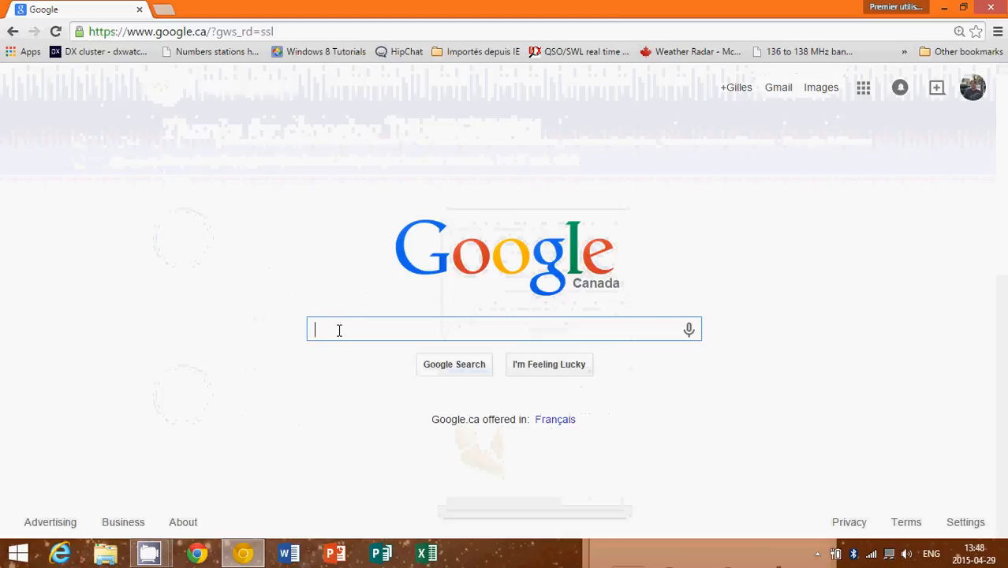
# Search Google for 'mozilla thunderbird' and open the official Mozilla Thunderbird result.
pyautogui.write('mozilla thunder')
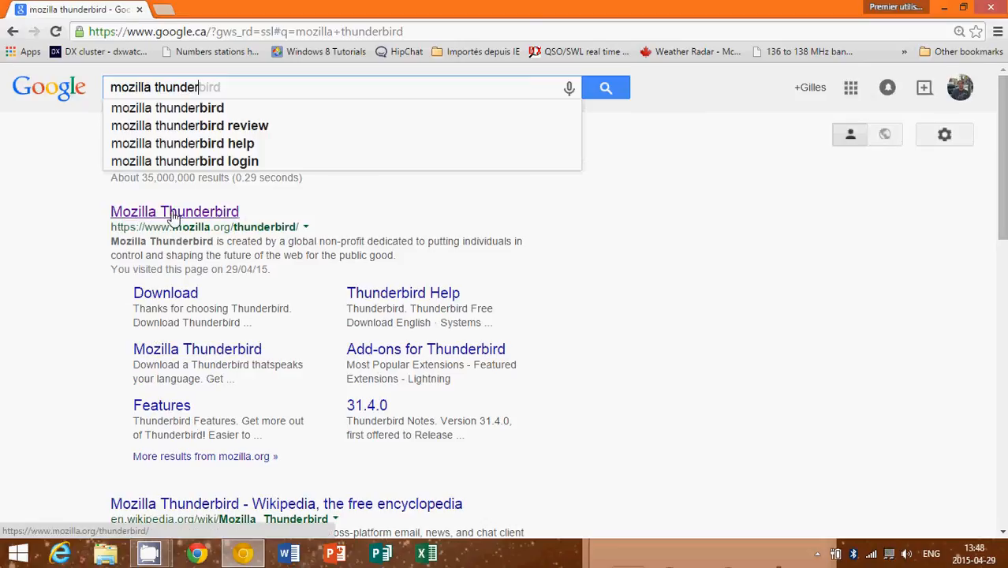
pyautogui.click(175, 212)
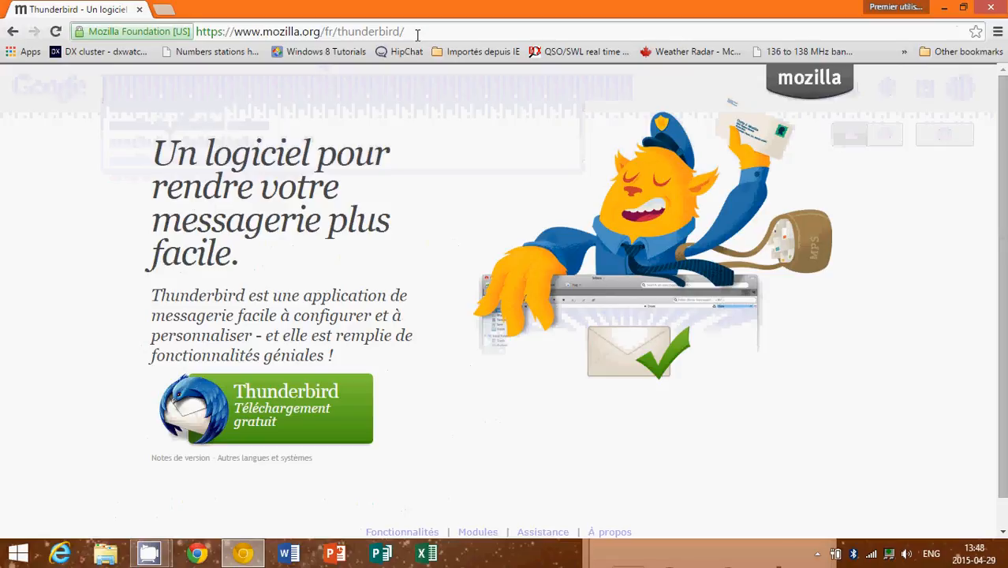
# Change 'fr' to 'en-US' in the page address to load mozilla.org/en-US/thunderbird.
pyautogui.click(300, 32)
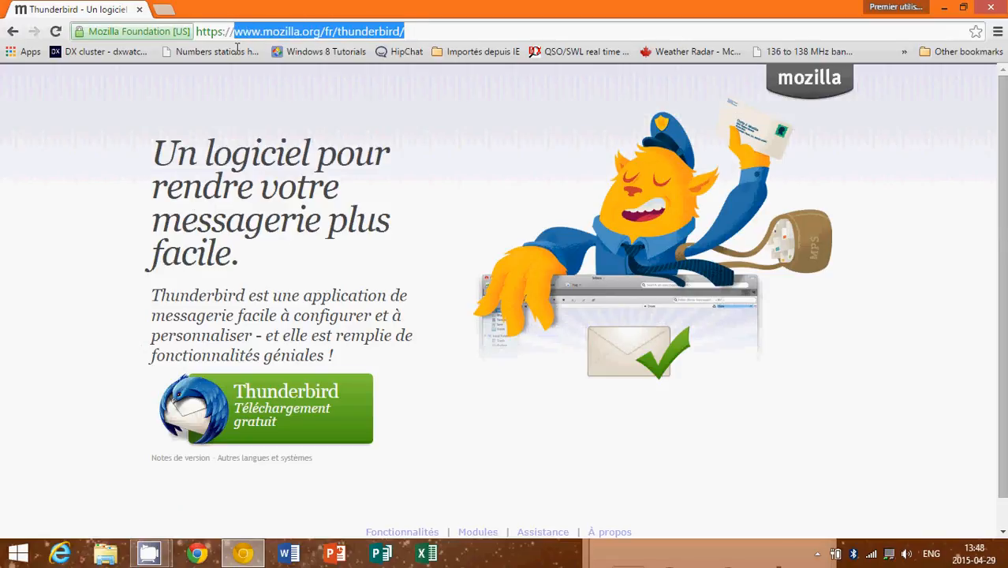
pyautogui.moveTo(344, 42)
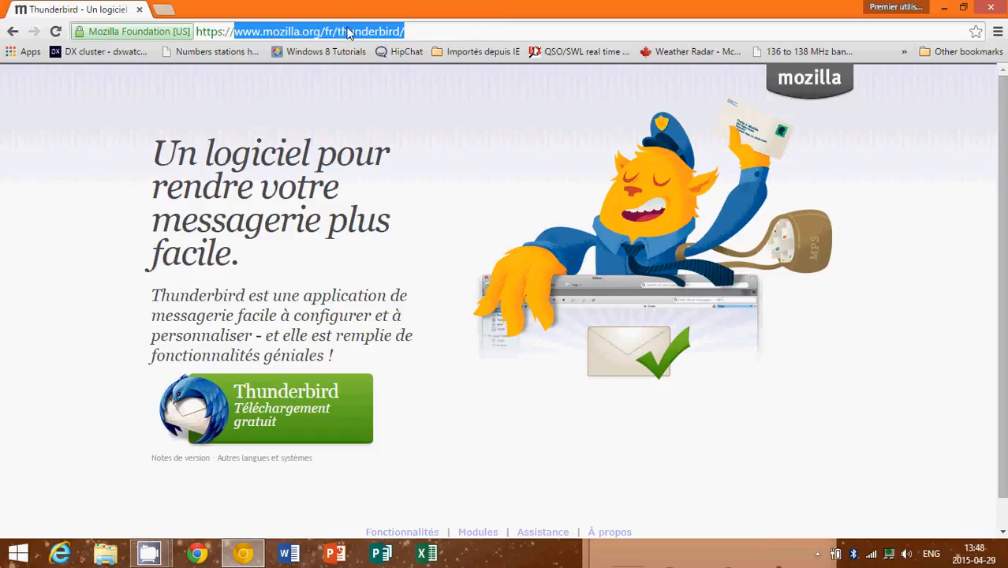
pyautogui.click(335, 31)
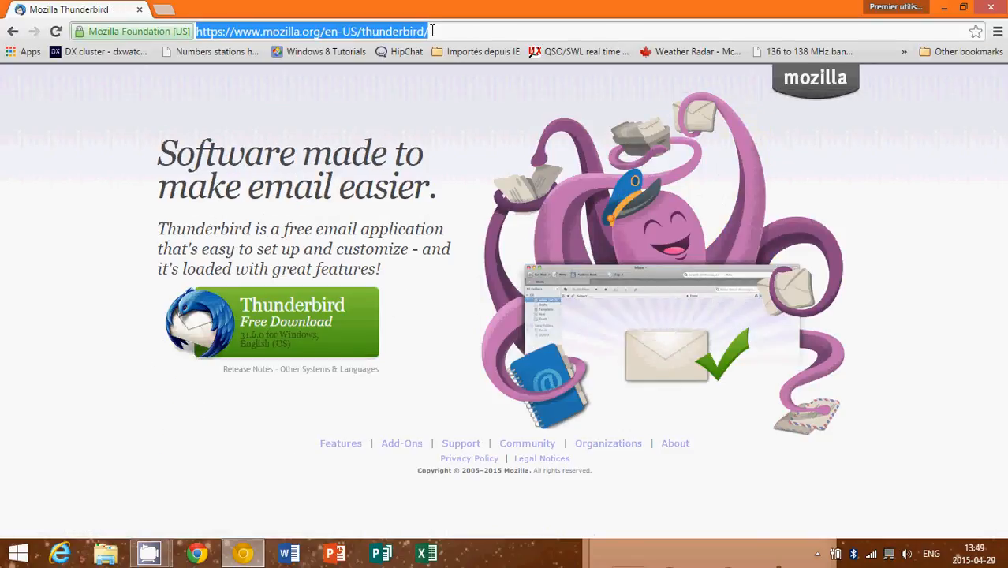
pyautogui.rightClick(430, 31)
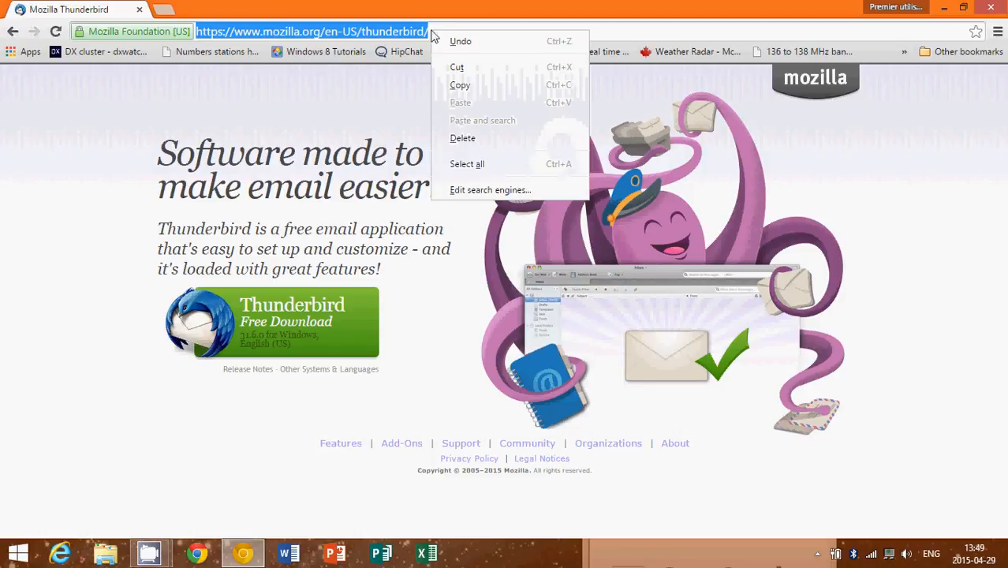
pyautogui.click(468, 173)
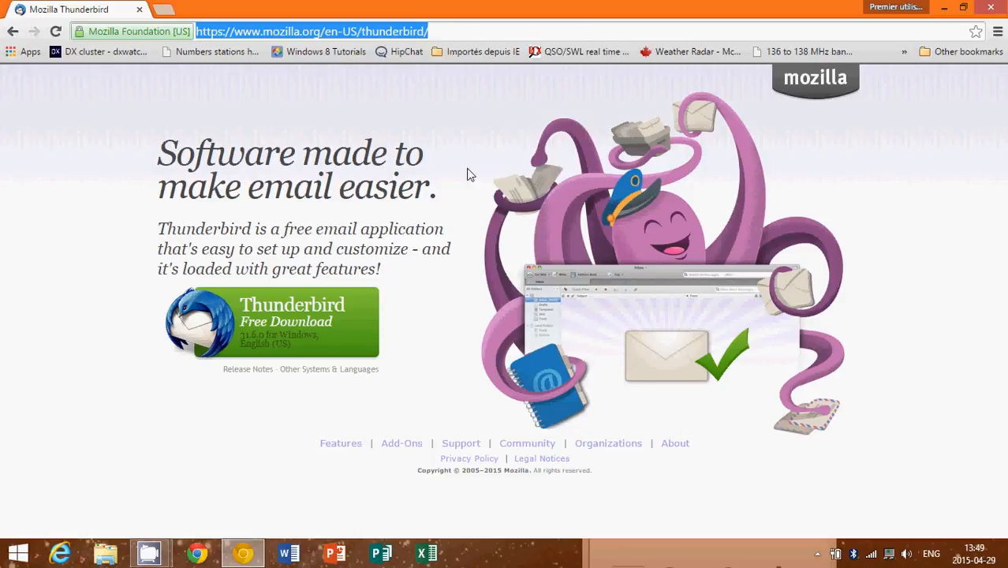
pyautogui.moveTo(462, 259)
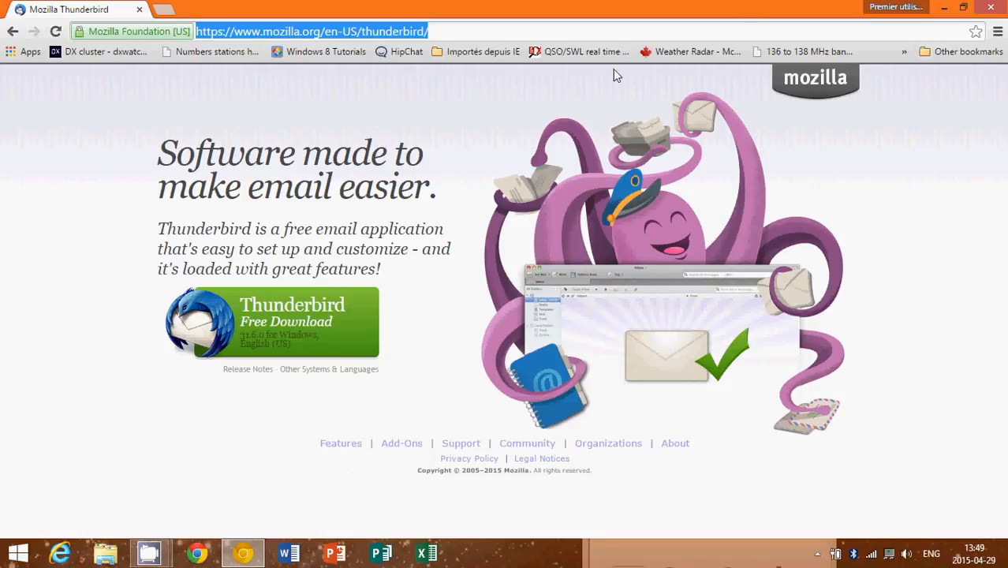
pyautogui.moveTo(679, 153)
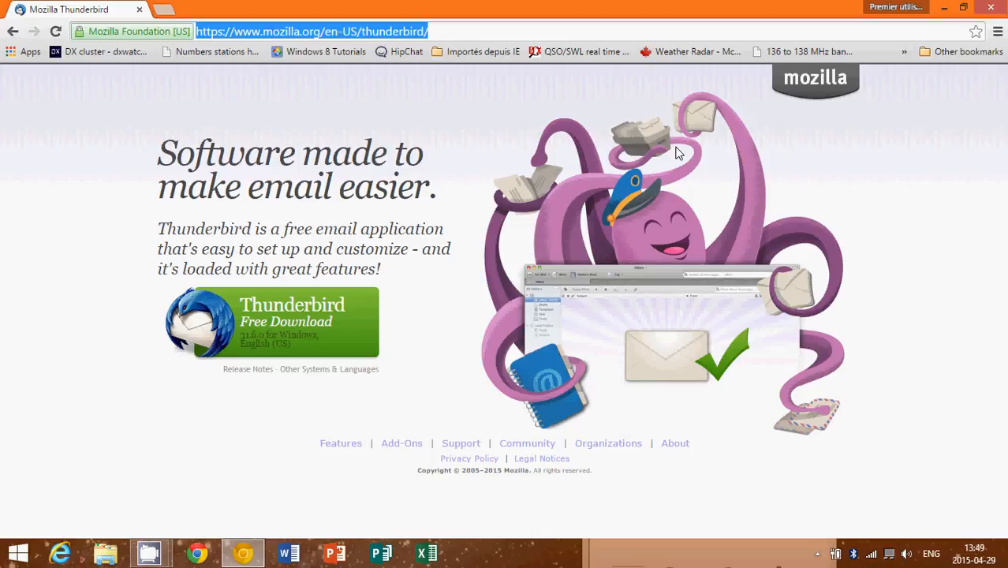
pyautogui.moveTo(394, 318)
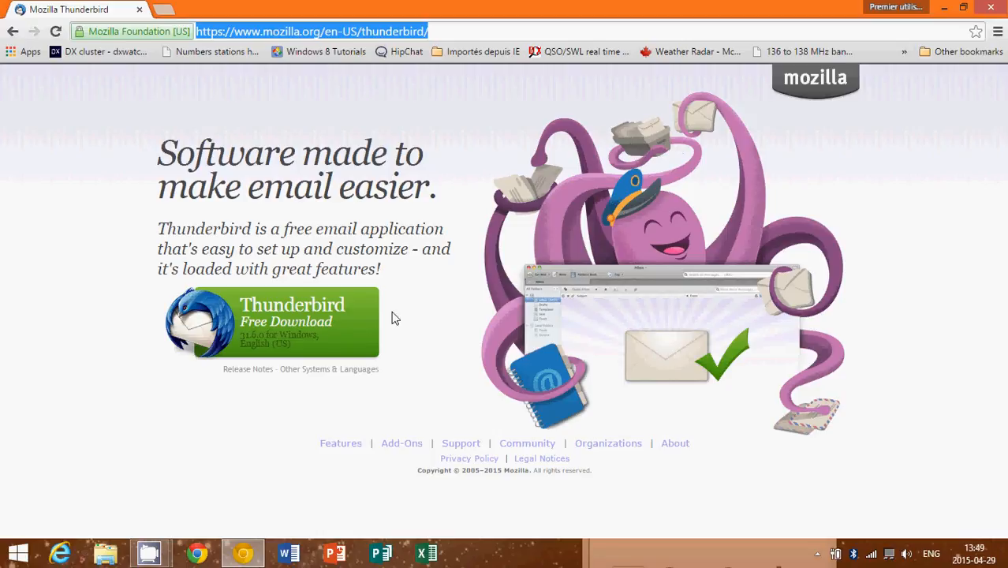
pyautogui.moveTo(164, 542)
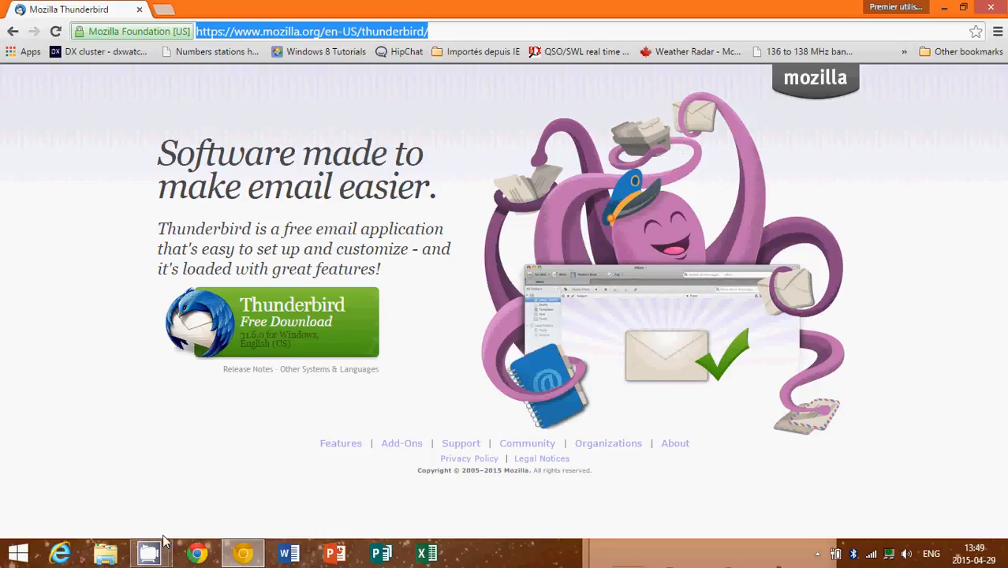
pyautogui.moveTo(149, 552)
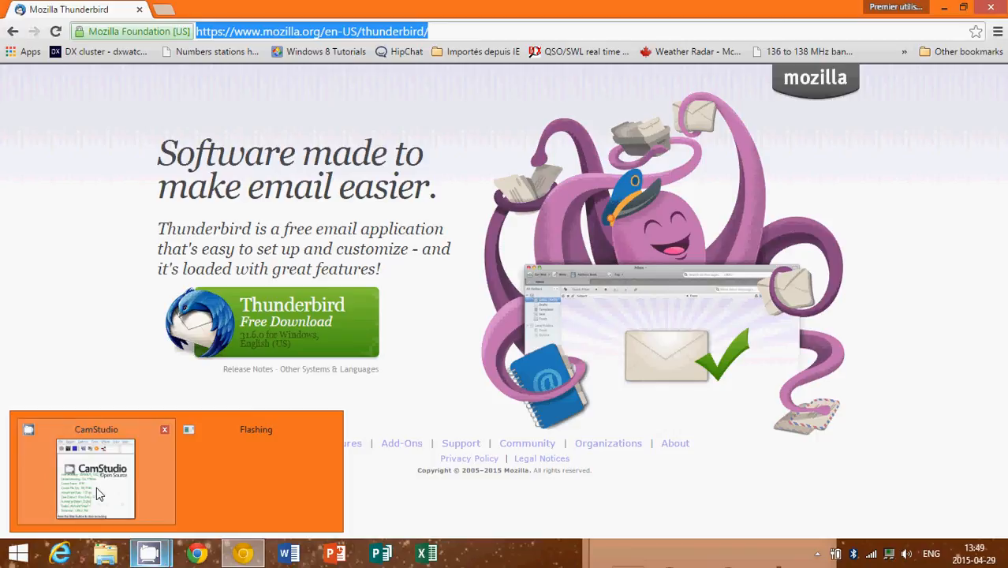
pyautogui.click(95, 478)
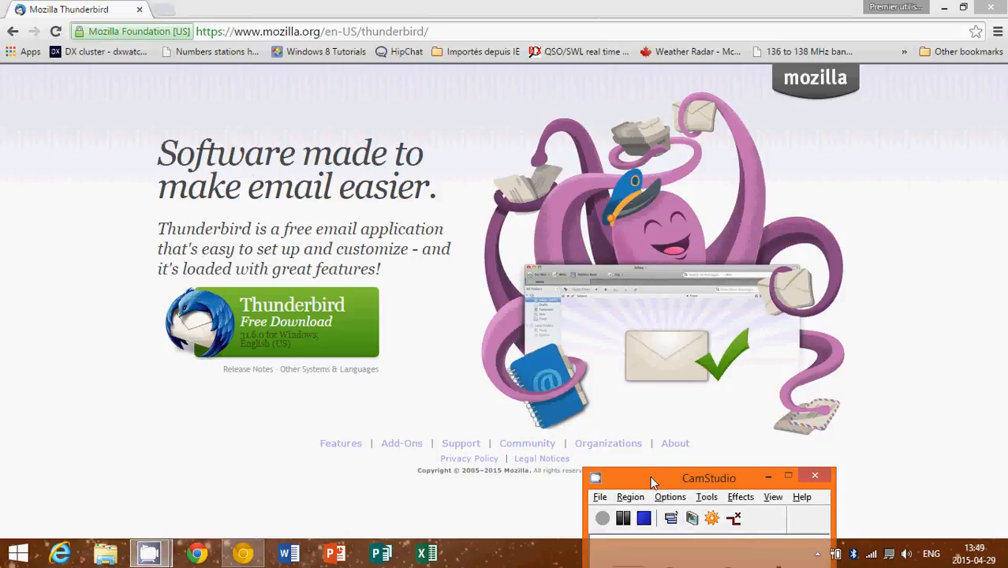